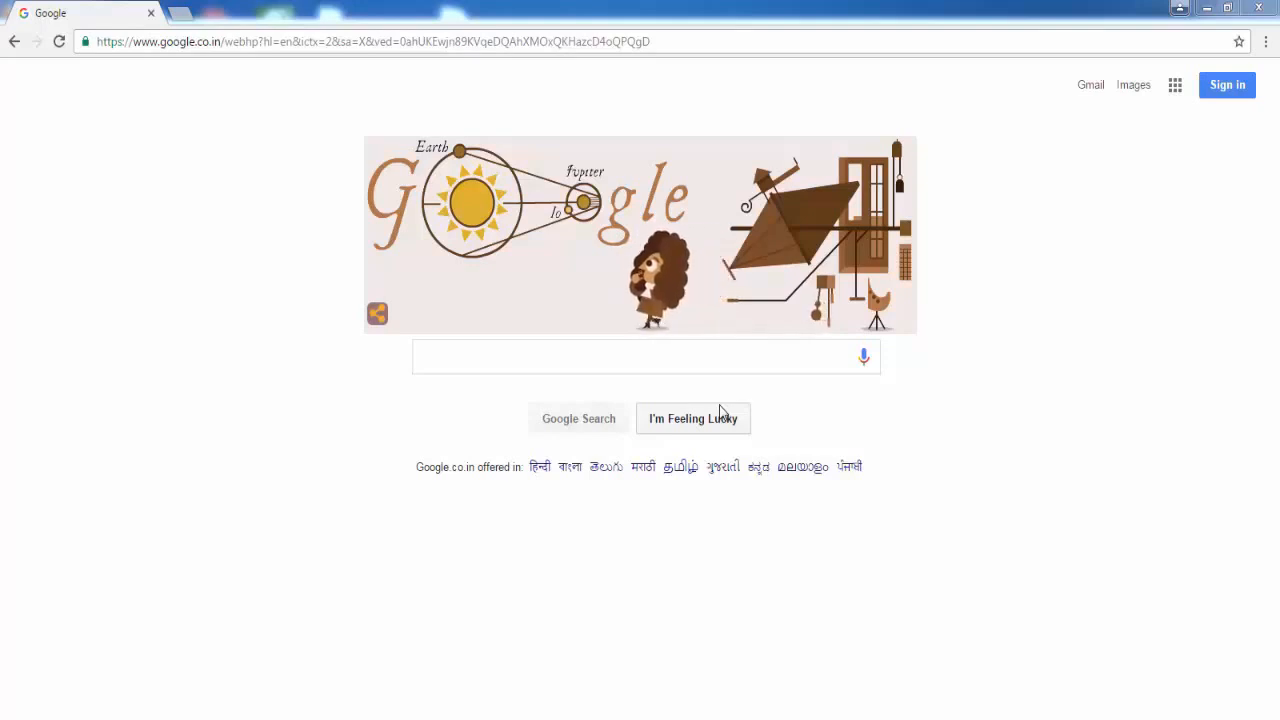
- Search Google for 'blue background' to get the web results
{"action": "type", "text": "blue background"}
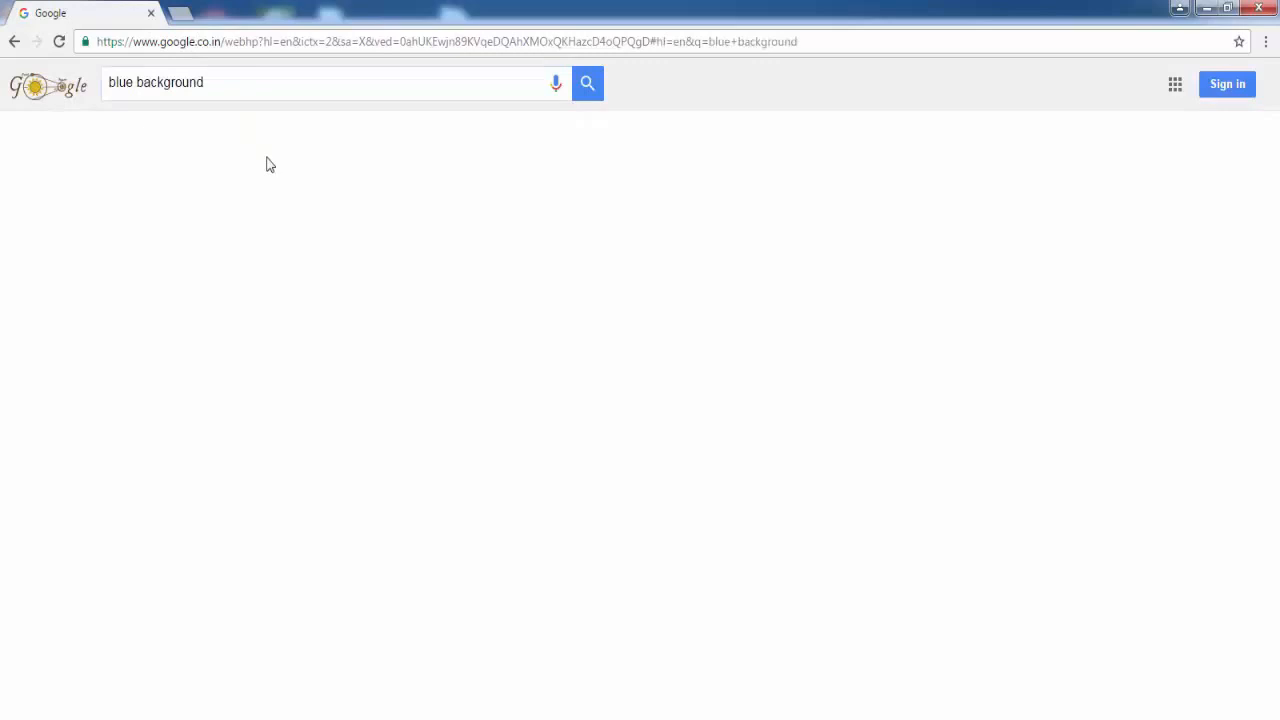
{"action": "left_click", "coordinate": [588, 84]}
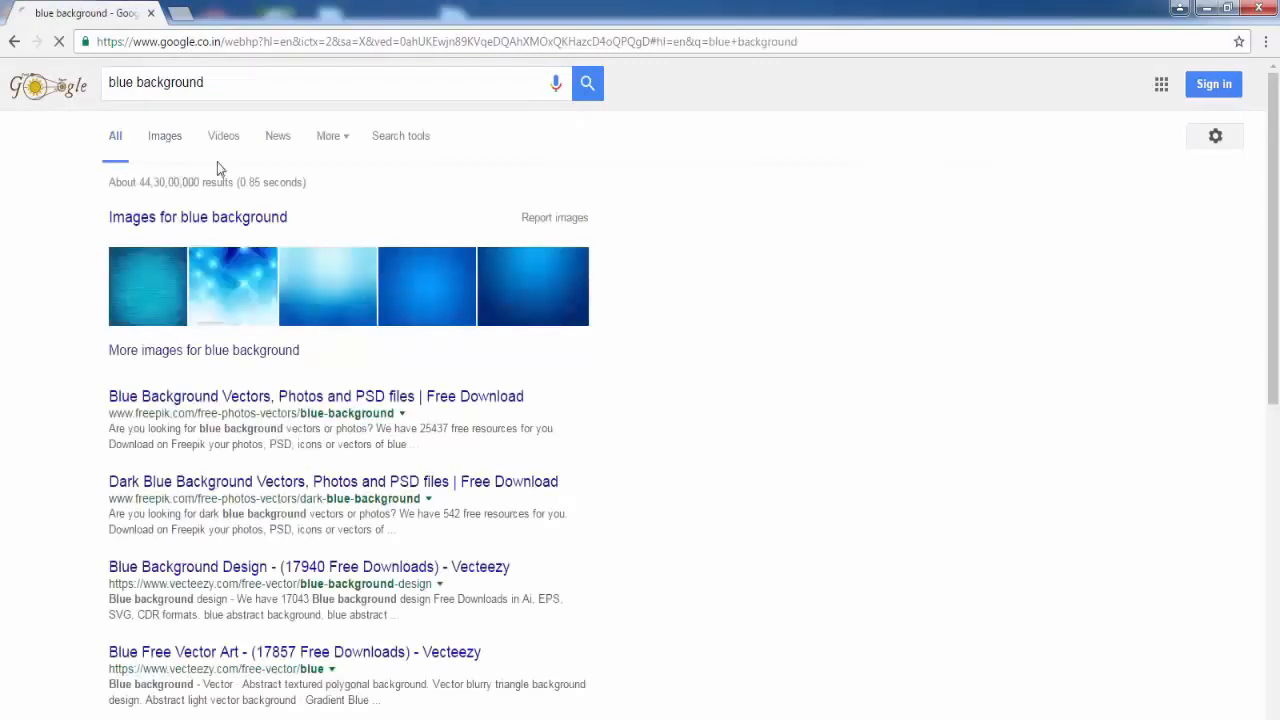
- Switch to Images for 'blue background' and go to the Advanced Image Search form
{"action": "left_click", "coordinate": [164, 136]}
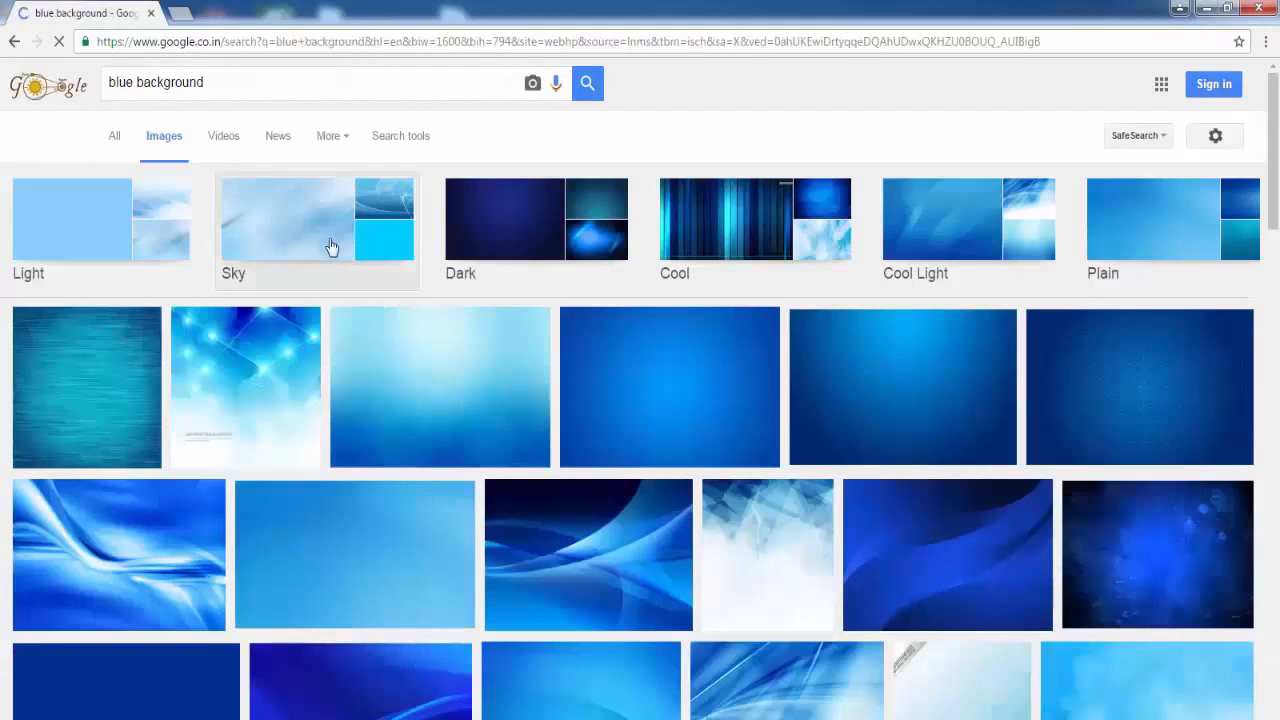
{"action": "mouse_move", "coordinate": [890, 498]}
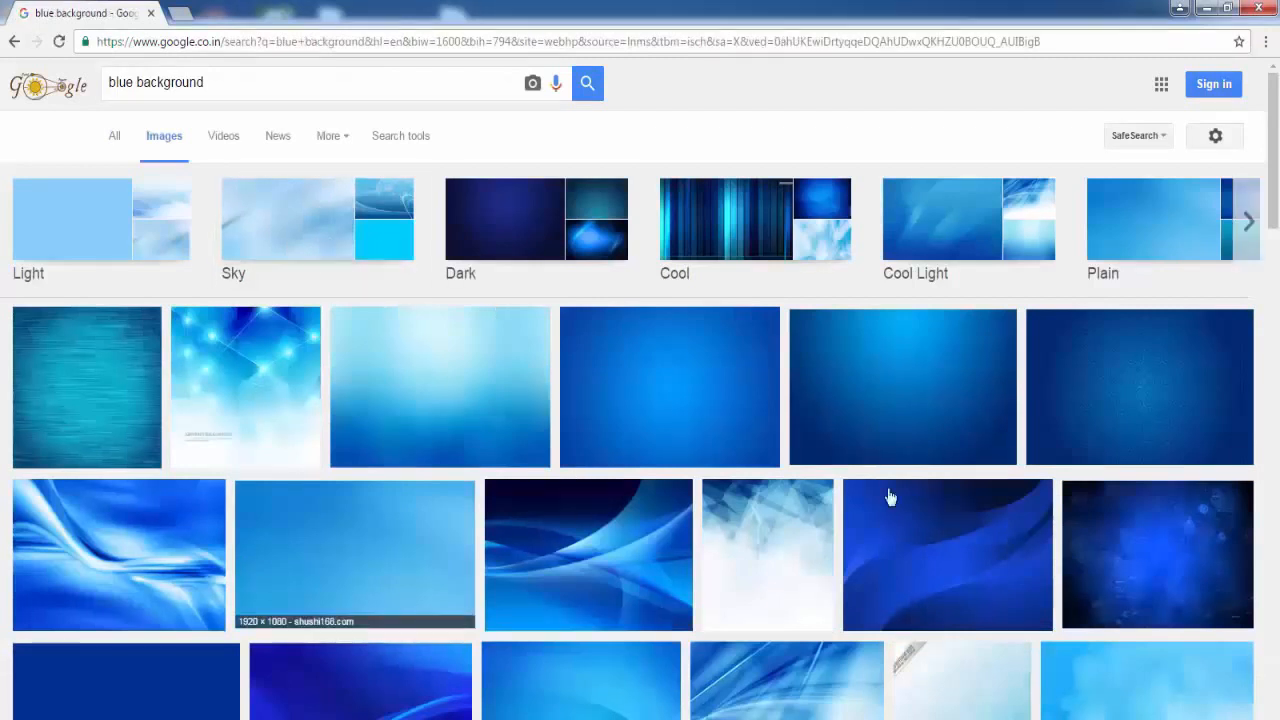
{"action": "mouse_move", "coordinate": [728, 520]}
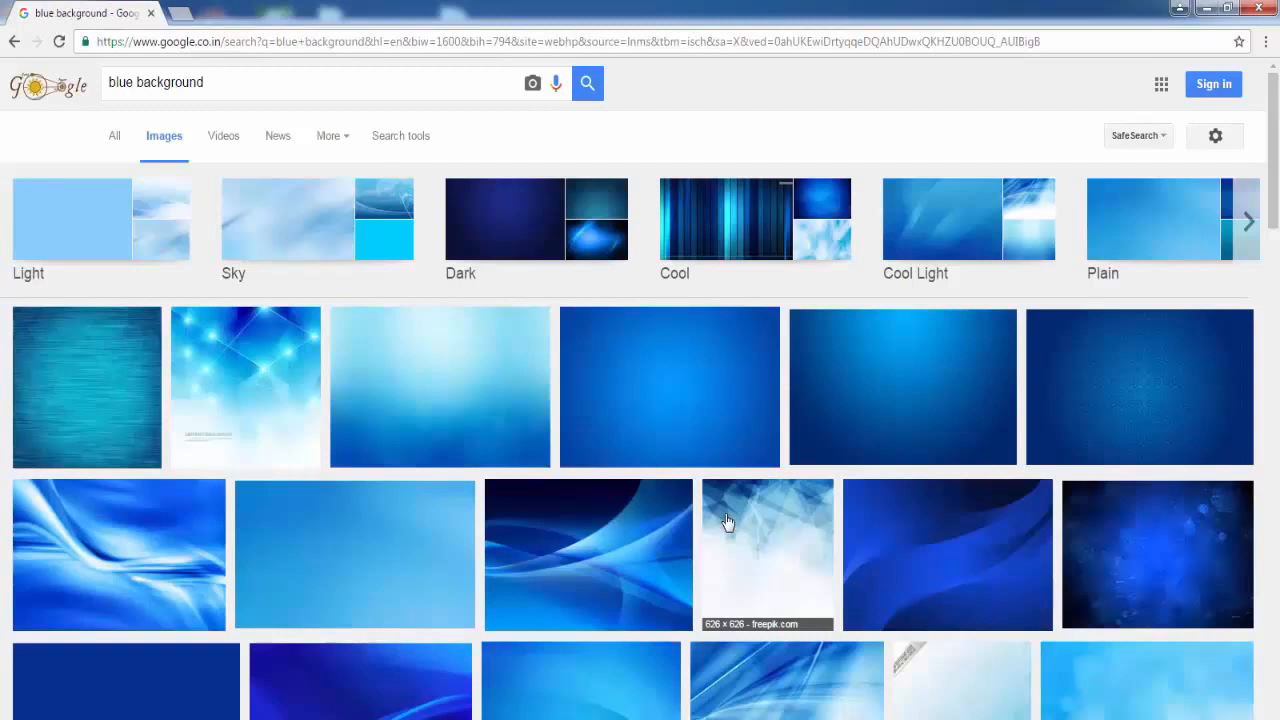
{"action": "mouse_move", "coordinate": [656, 380]}
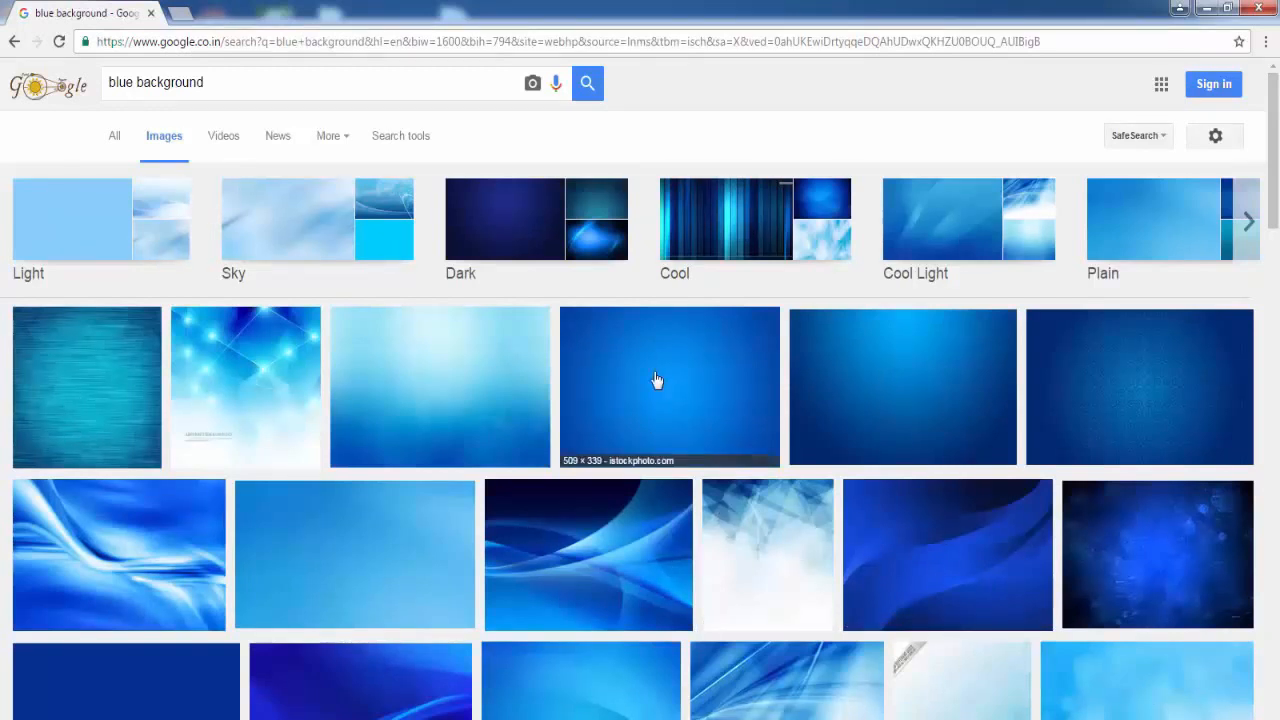
{"action": "mouse_move", "coordinate": [1252, 132]}
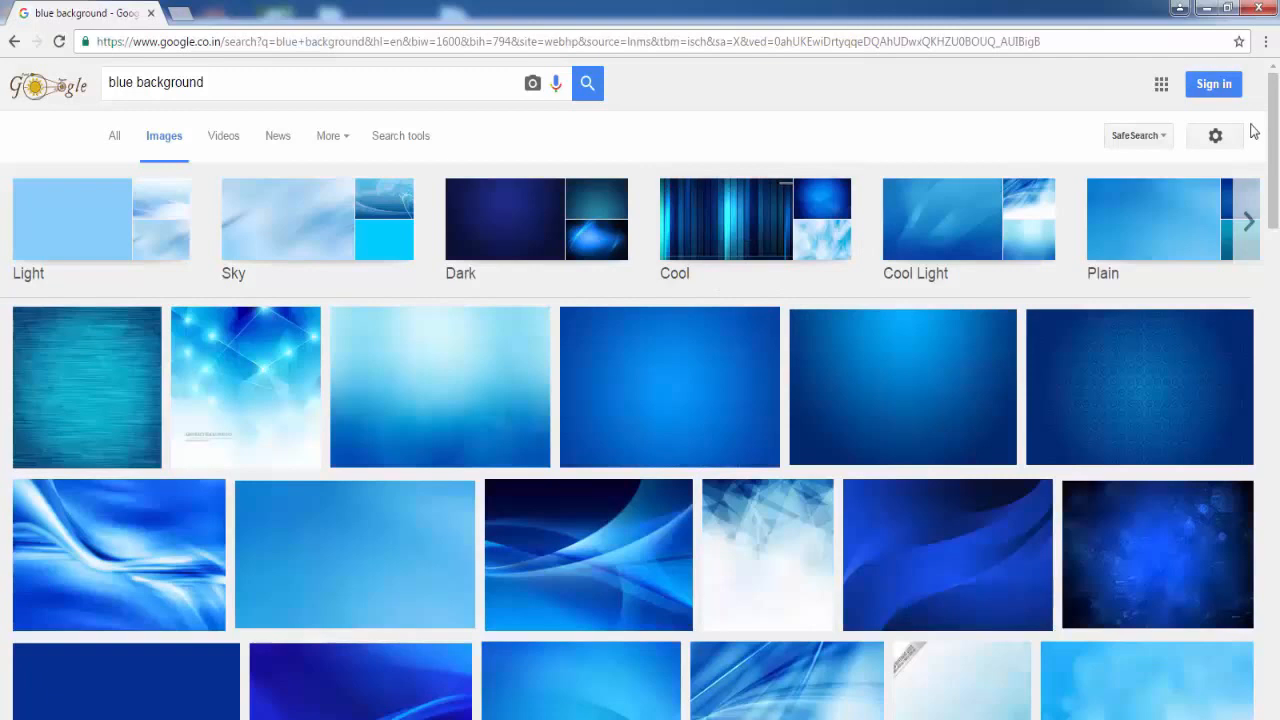
{"action": "mouse_move", "coordinate": [1216, 136]}
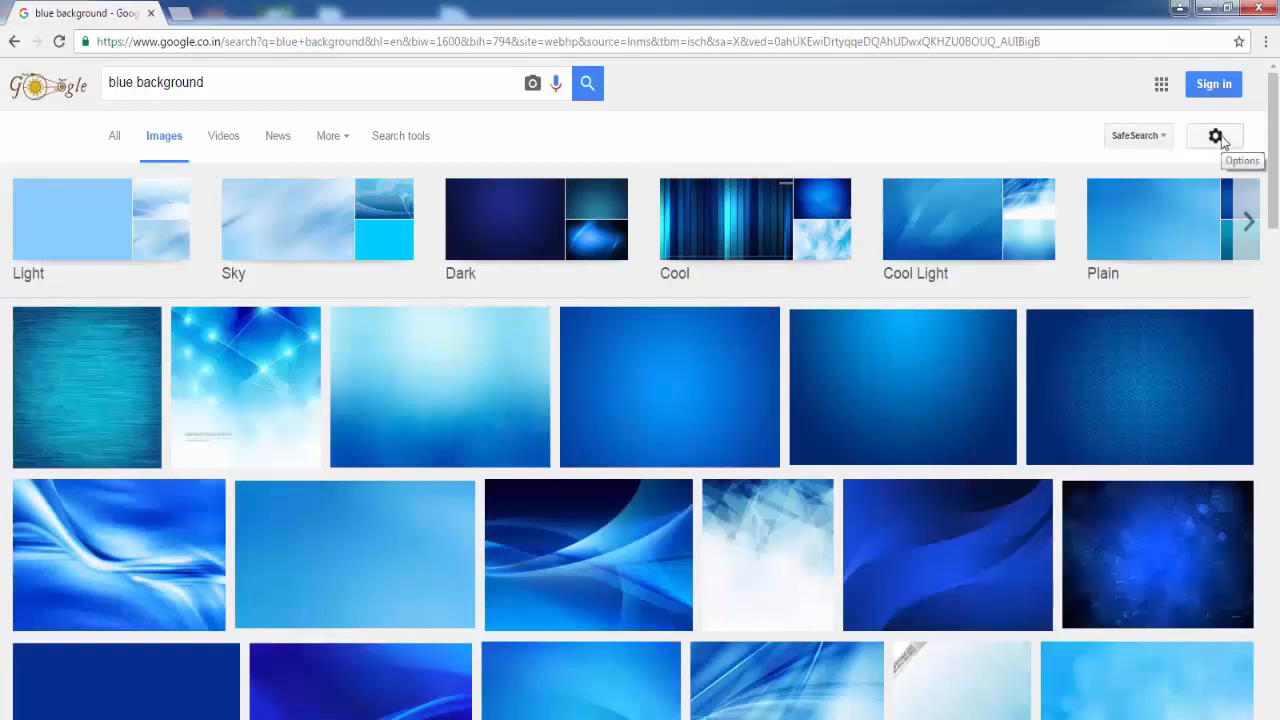
{"action": "left_click", "coordinate": [1214, 136]}
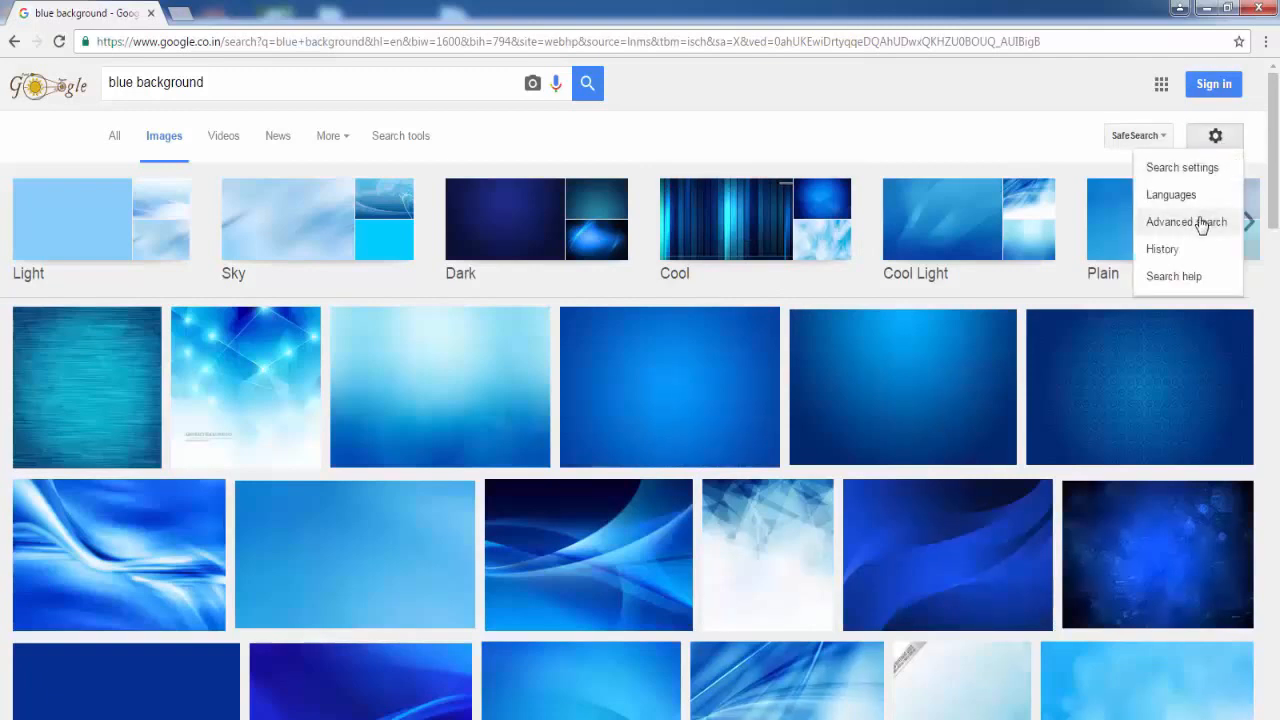
{"action": "left_click", "coordinate": [1184, 222]}
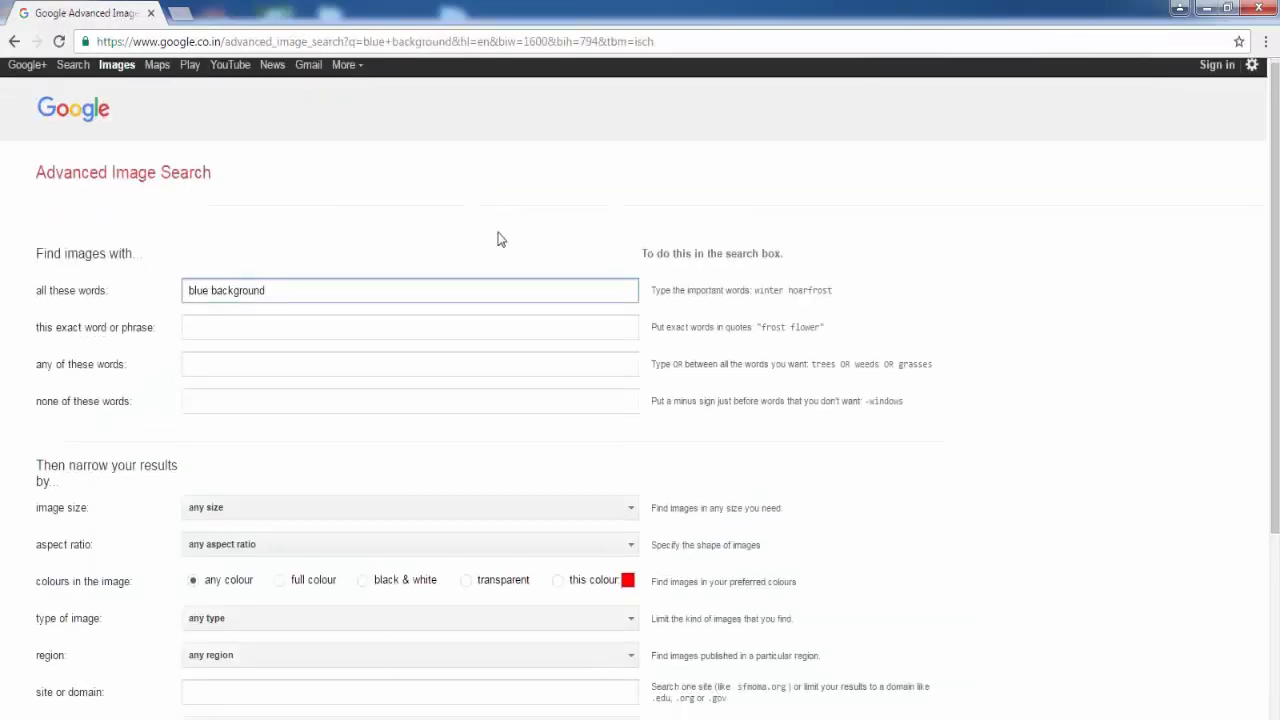
{"action": "scroll", "scroll_direction": "down", "scroll_amount": 3}
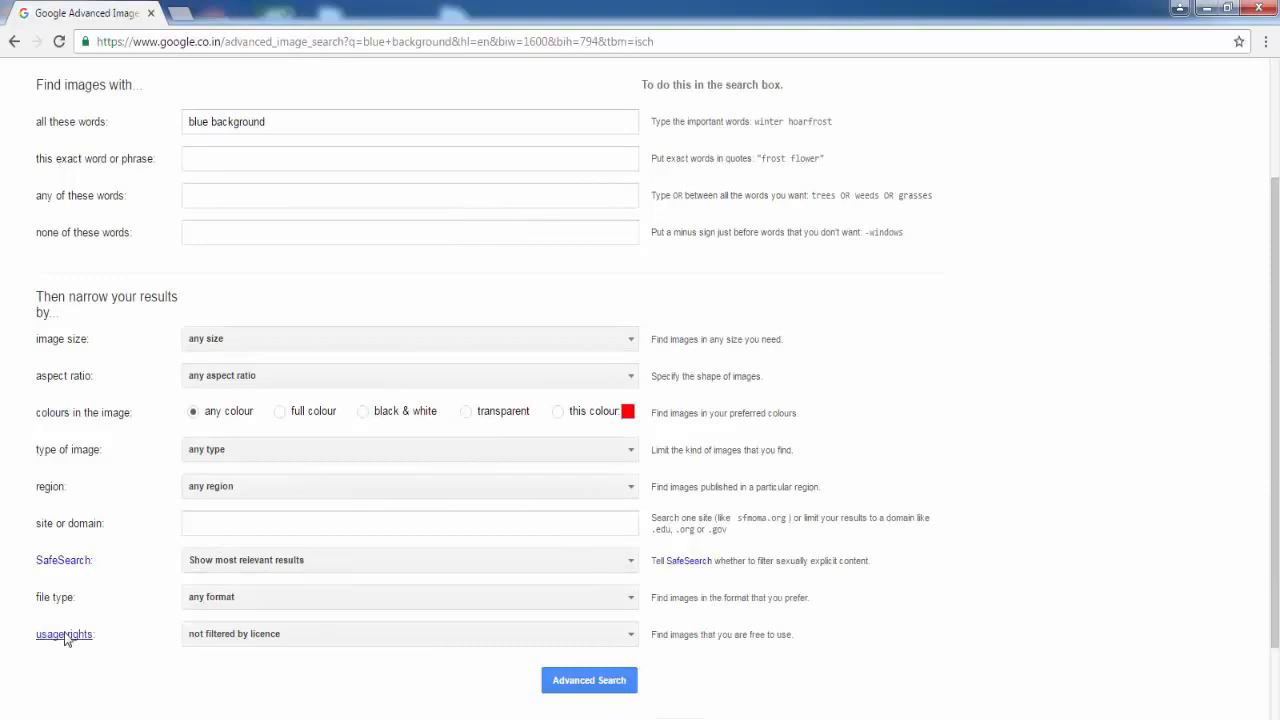
{"action": "mouse_move", "coordinate": [160, 642]}
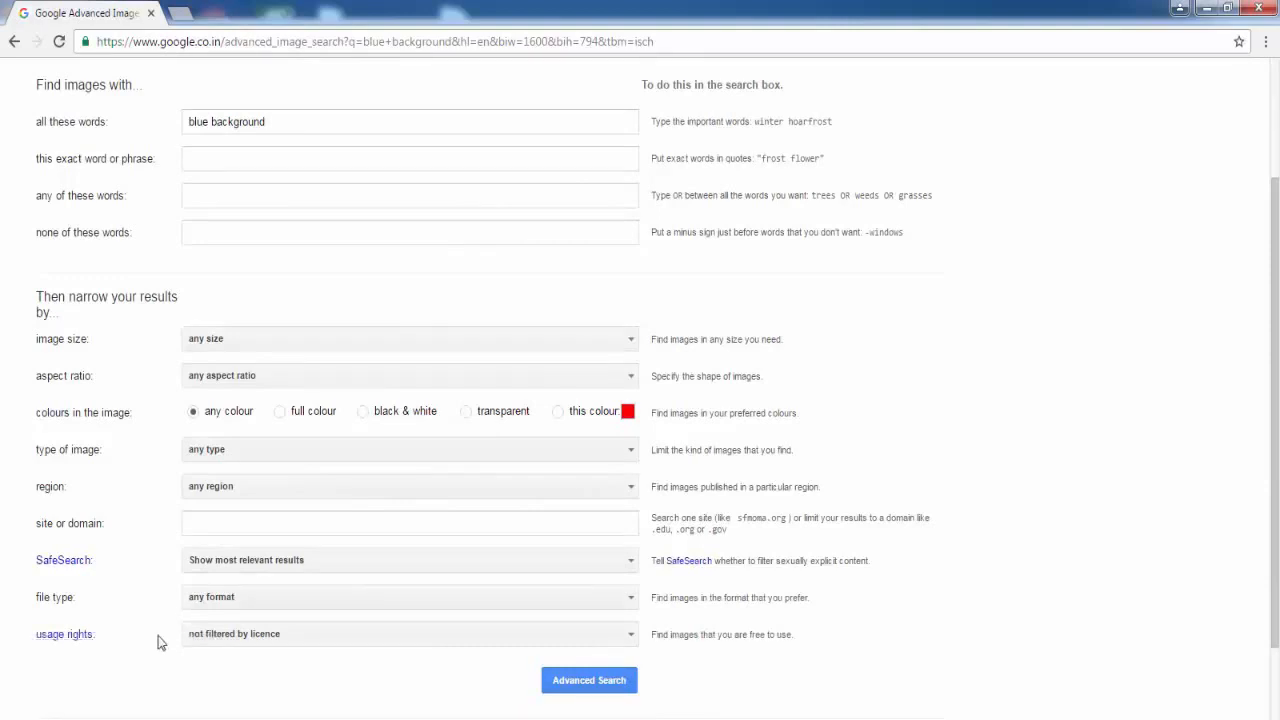
{"action": "scroll", "scroll_direction": "down", "scroll_amount": 3}
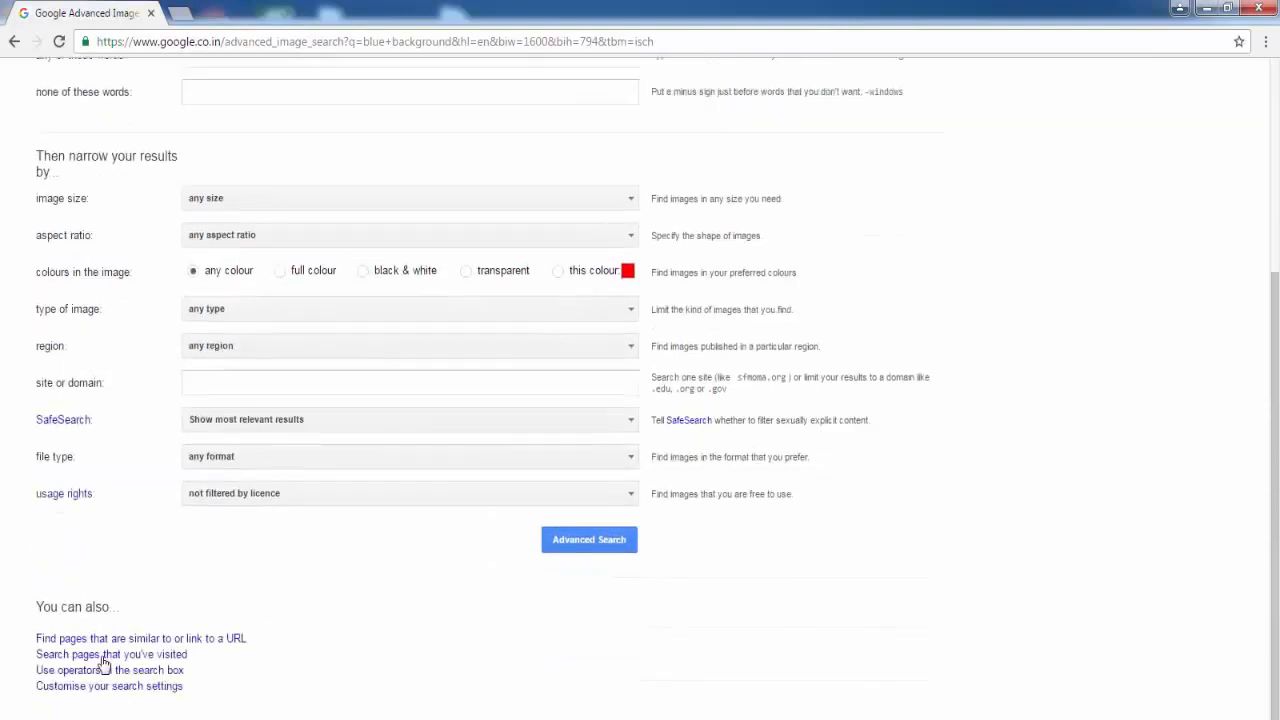
- Set usage rights to 'free to use, share or modify, even commercially' and run the search
{"action": "left_click", "coordinate": [410, 476]}
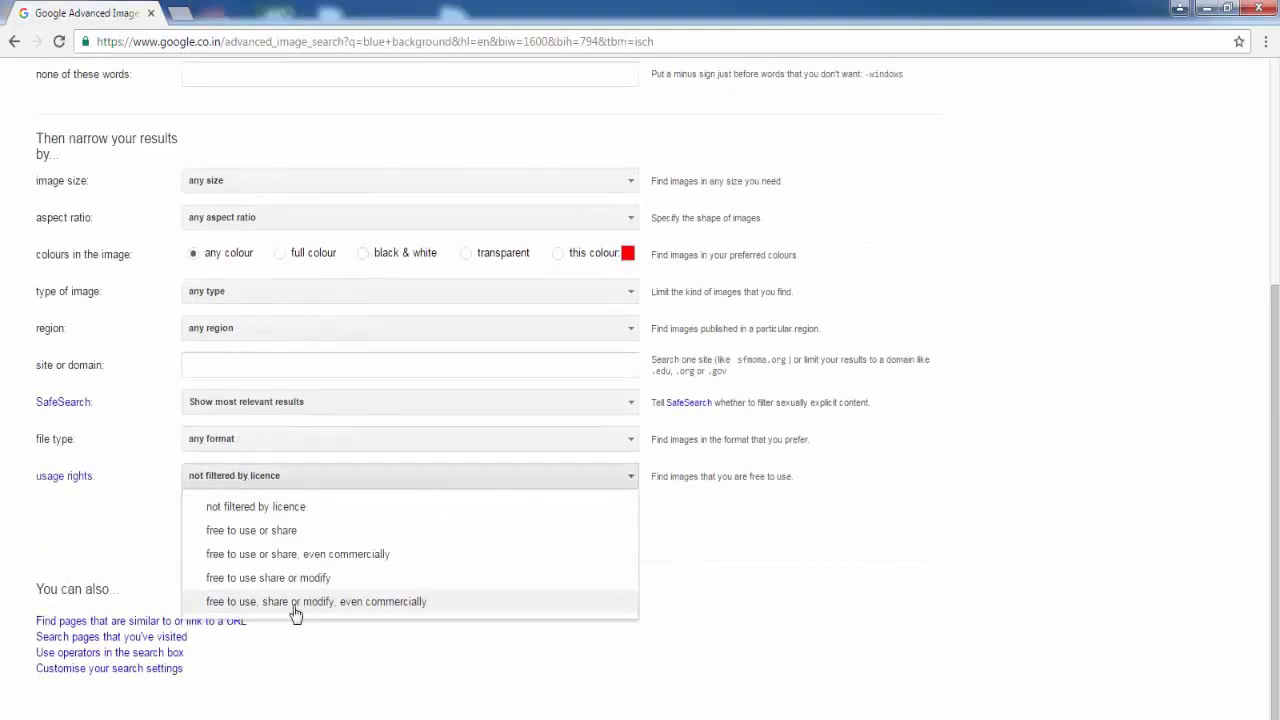
{"action": "mouse_move", "coordinate": [278, 608]}
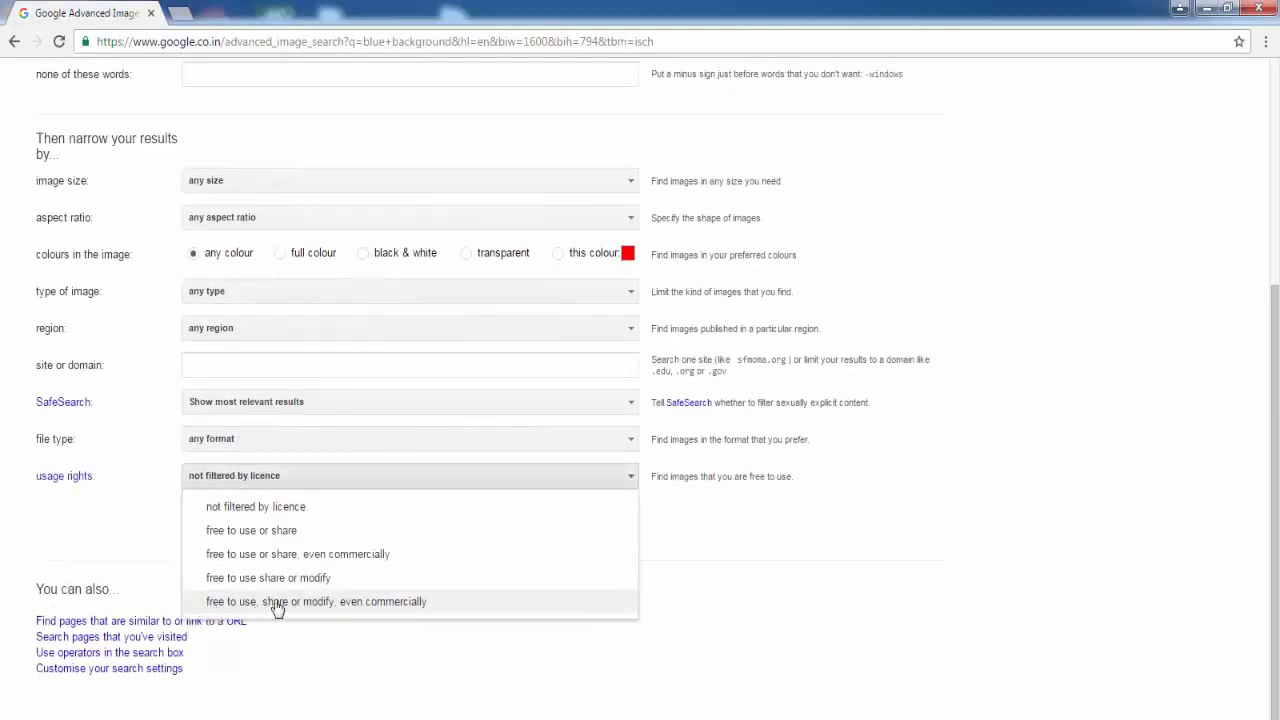
{"action": "mouse_move", "coordinate": [316, 608]}
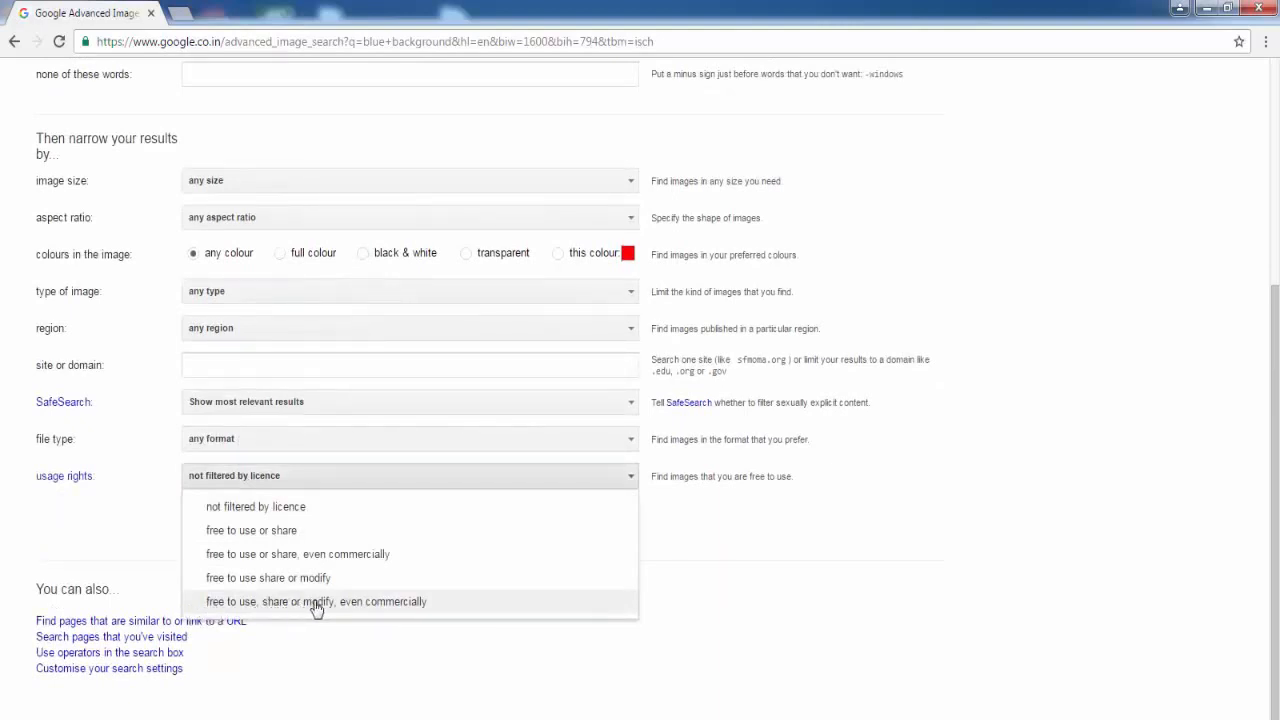
{"action": "left_click", "coordinate": [316, 600]}
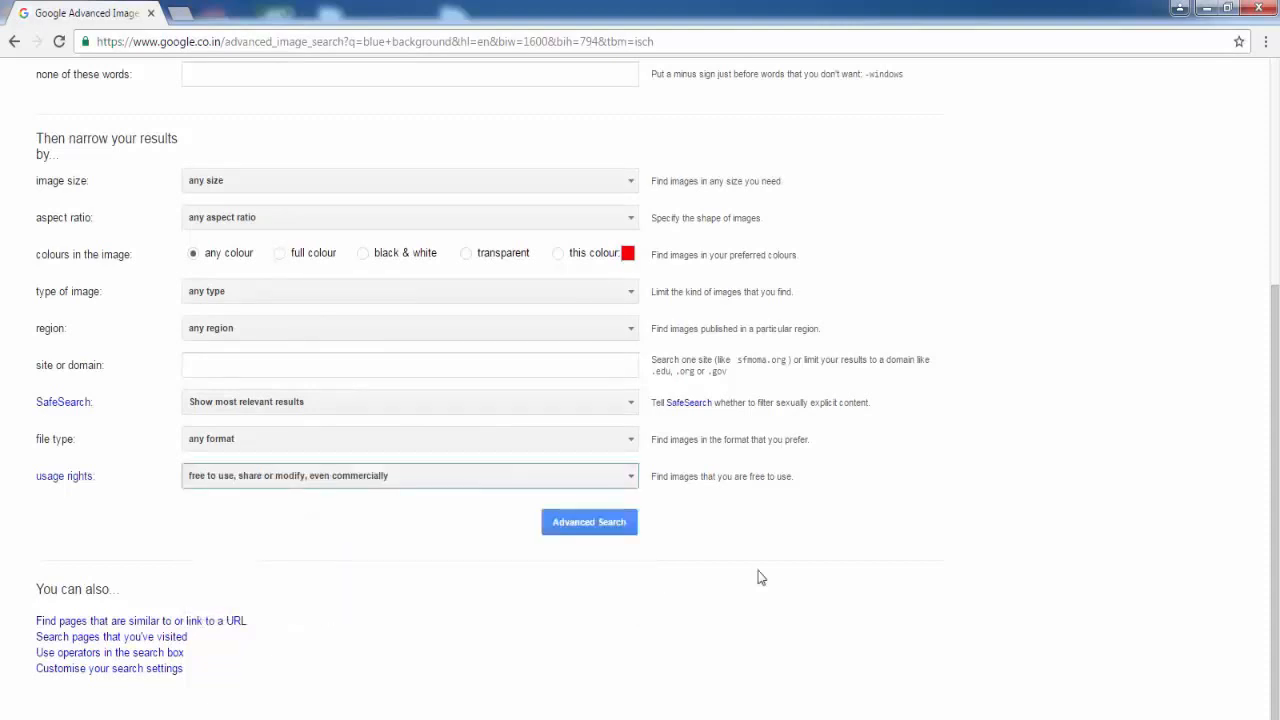
{"action": "left_click", "coordinate": [588, 520]}
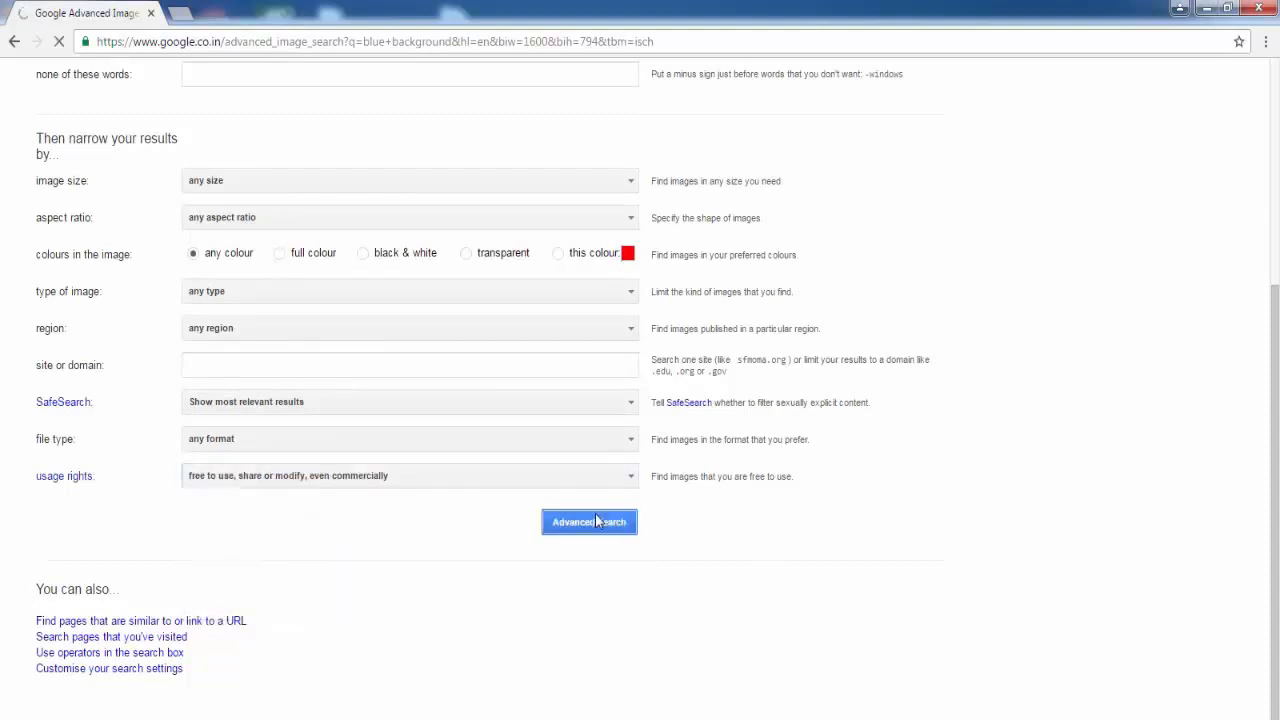
- Load the filtered 'blue background' image results and scroll through them back to the top
{"action": "left_click", "coordinate": [588, 520]}
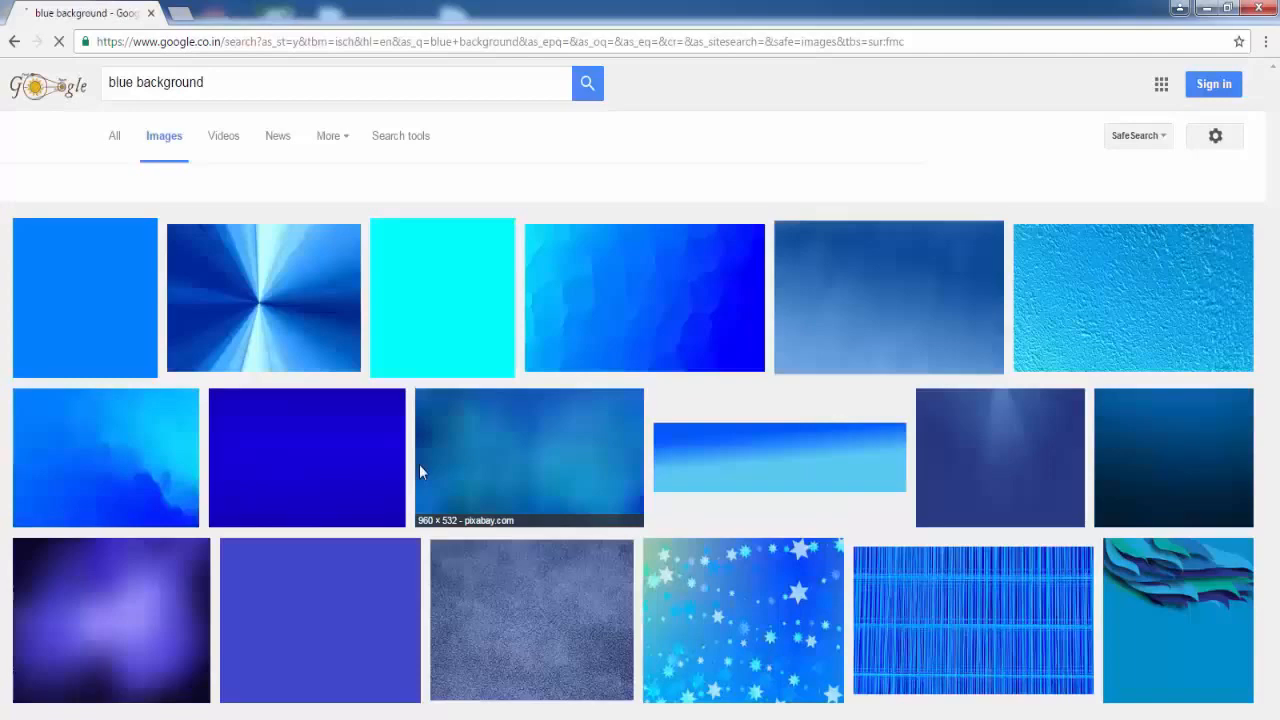
{"action": "left_click", "coordinate": [400, 136]}
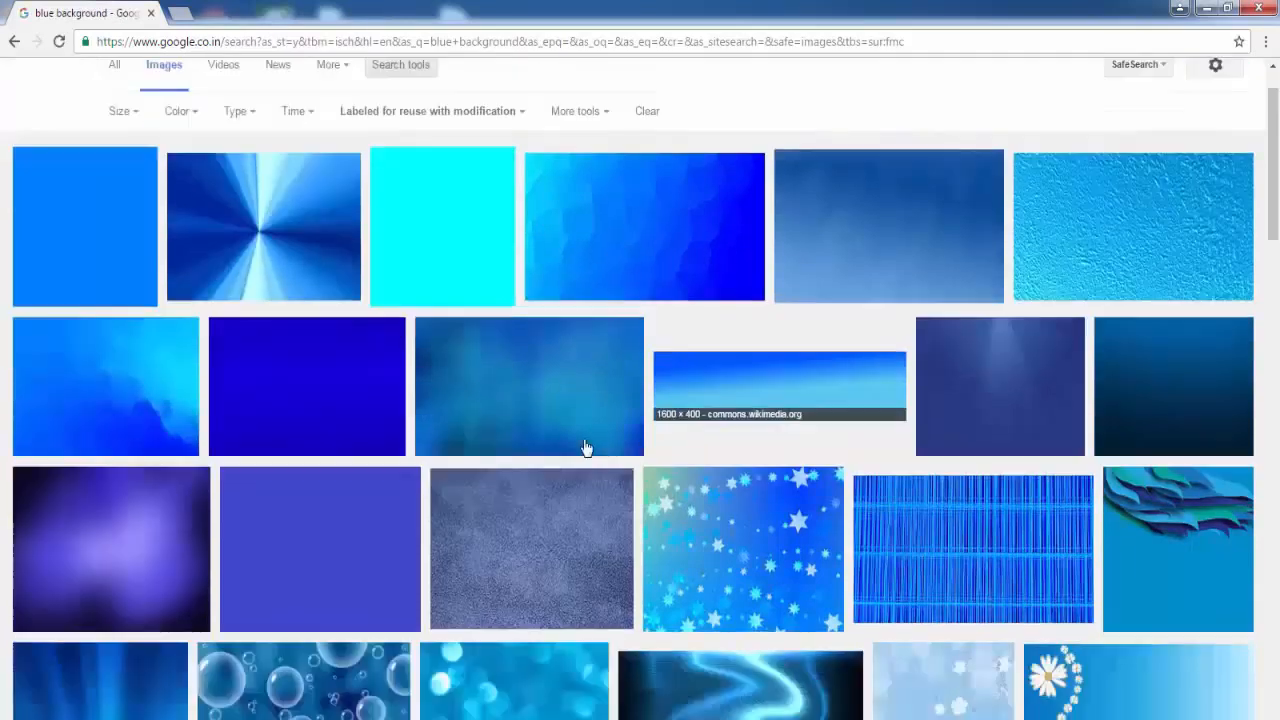
{"action": "scroll", "scroll_direction": "down", "scroll_amount": 3}
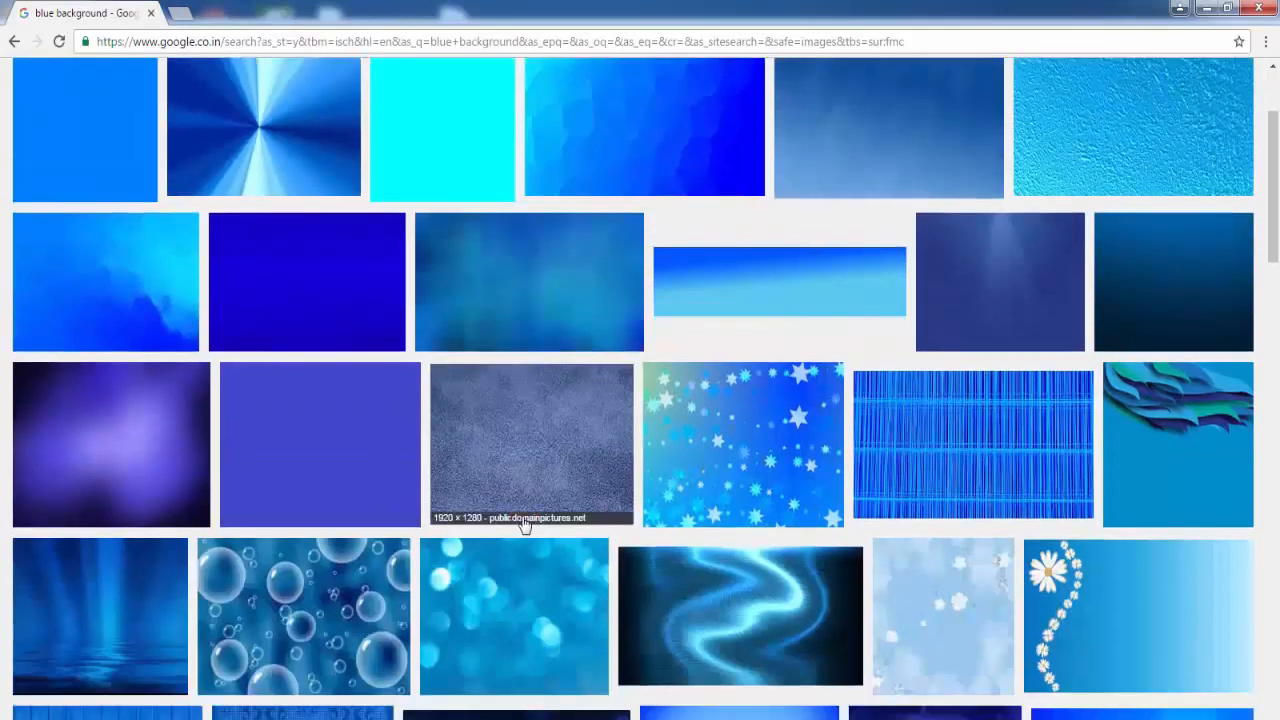
{"action": "scroll", "scroll_direction": "up", "scroll_amount": 3}
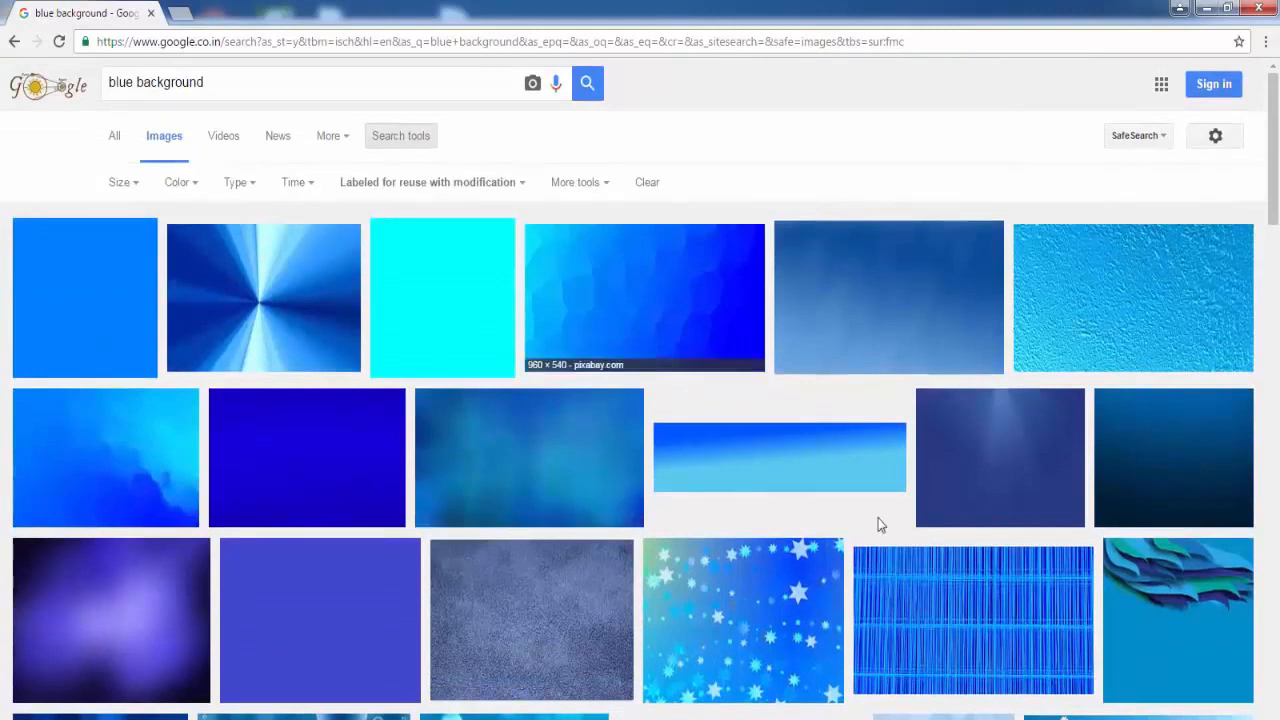
{"action": "mouse_move", "coordinate": [904, 468]}
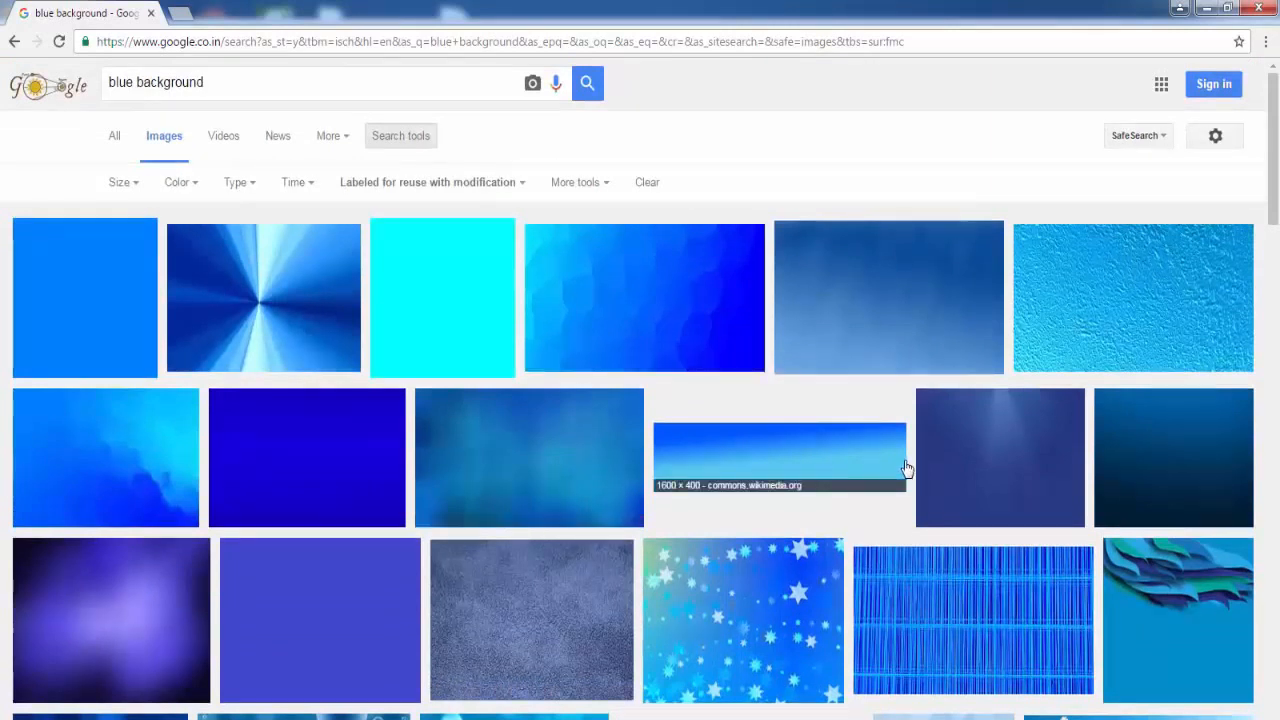